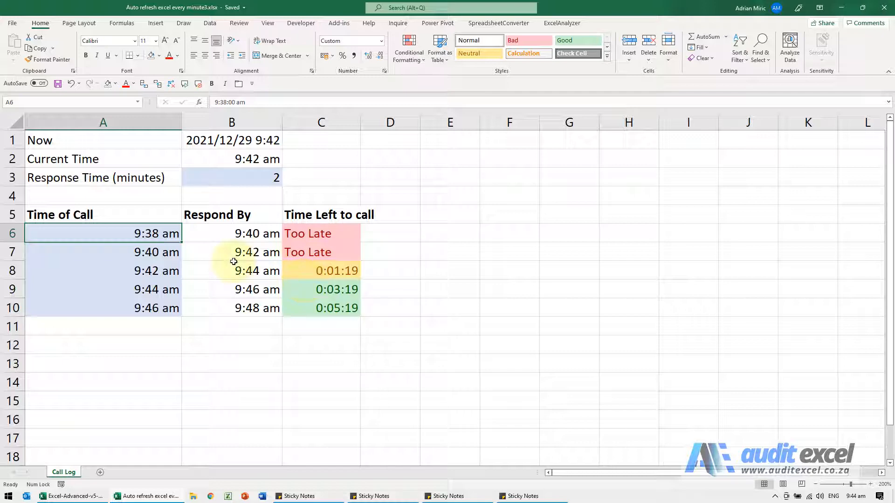
# - Inspect the current date-time, current-time, first call time and respond-by formulas
pyautogui.click(232, 140)
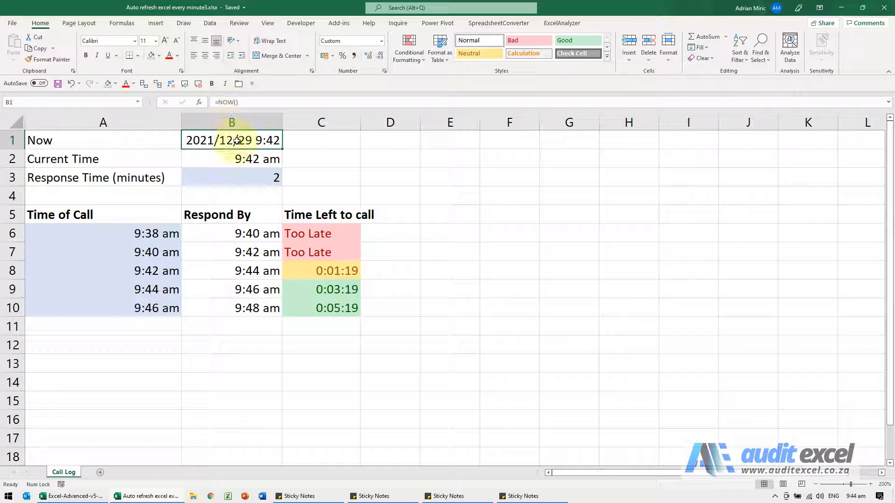
pyautogui.click(231, 159)
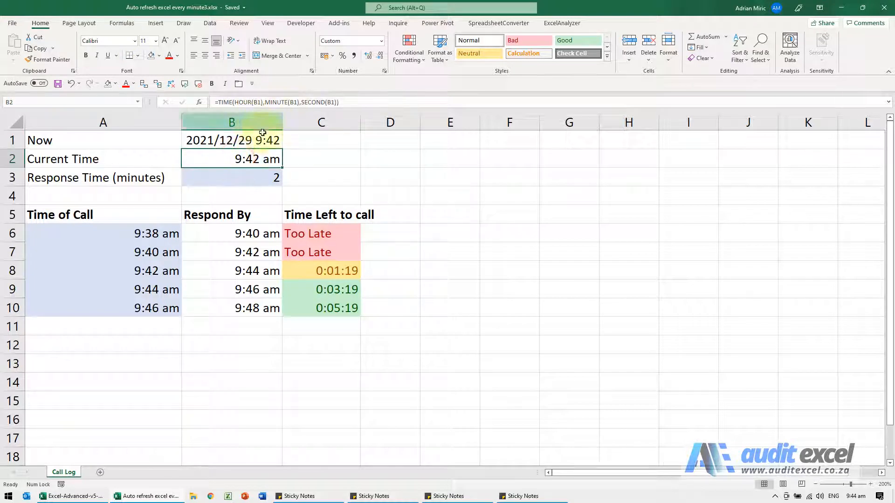
pyautogui.click(253, 177)
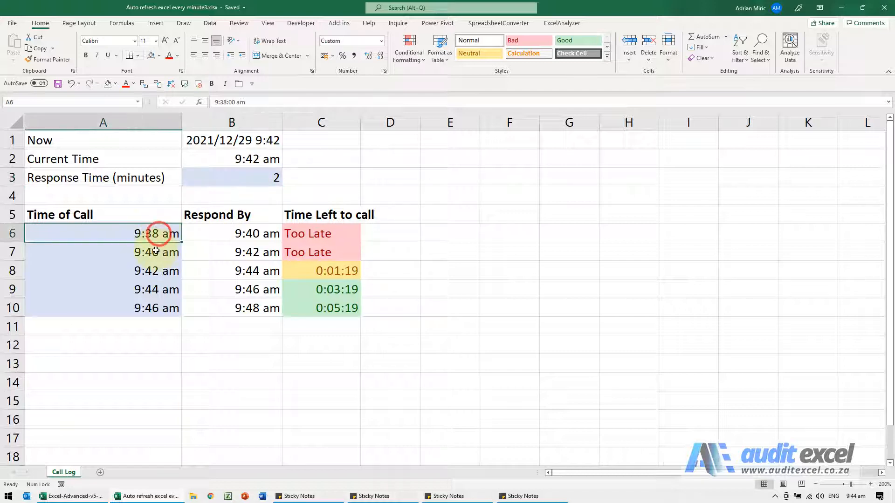
pyautogui.click(232, 233)
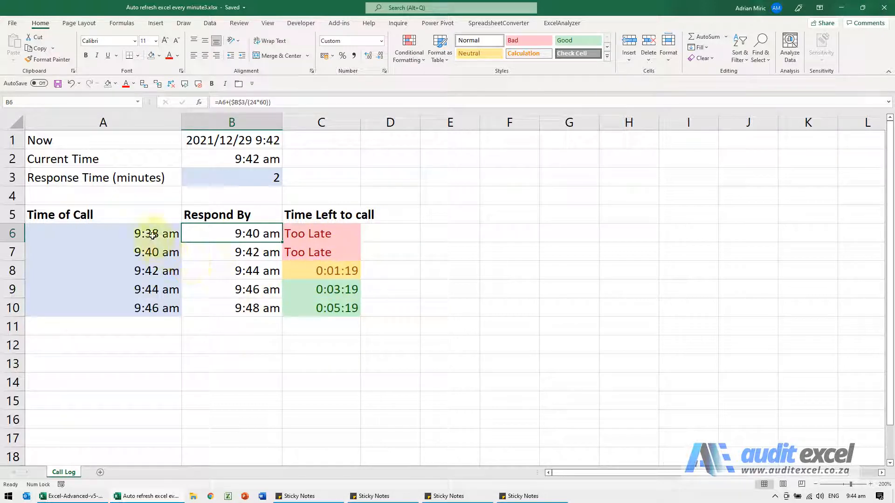
# - Change the first call time in A6 to 9:44:00 am
pyautogui.click(102, 233)
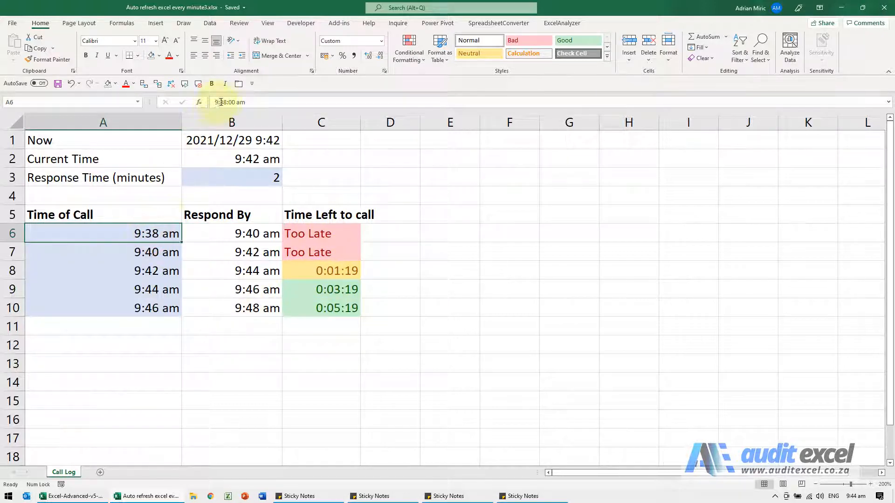
pyautogui.click(224, 102)
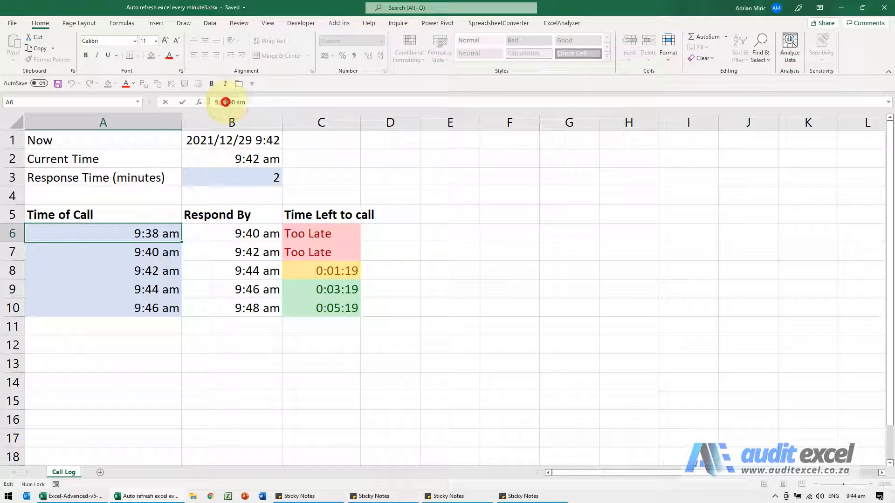
pyautogui.write('9:44:00 am')
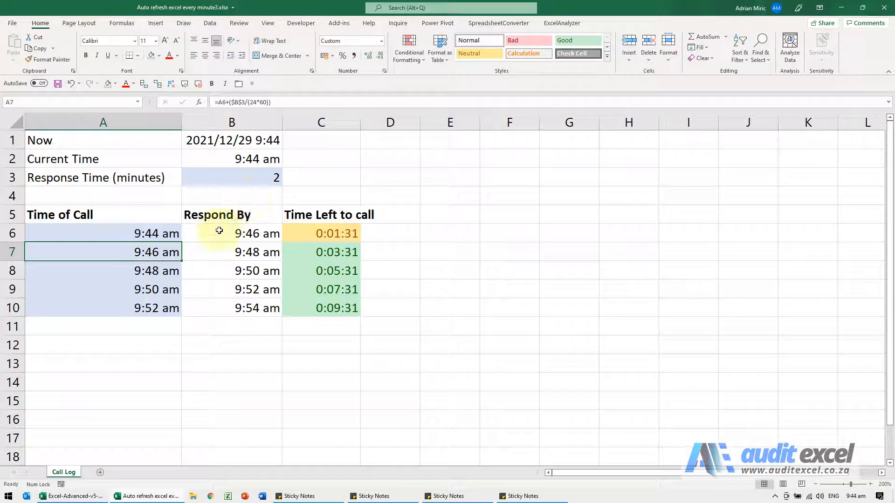
# - Add a new worksheet and enter header A with the value 1 below it
pyautogui.click(98, 472)
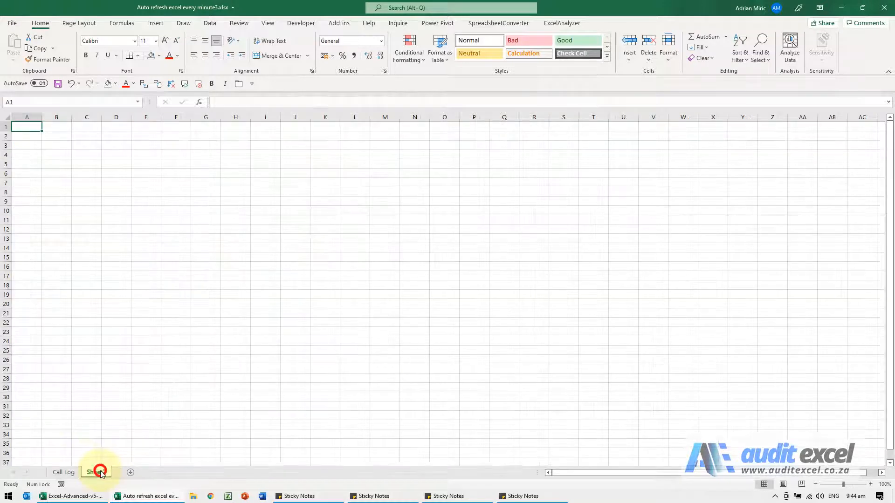
pyautogui.click(96, 472)
pyautogui.write('A')
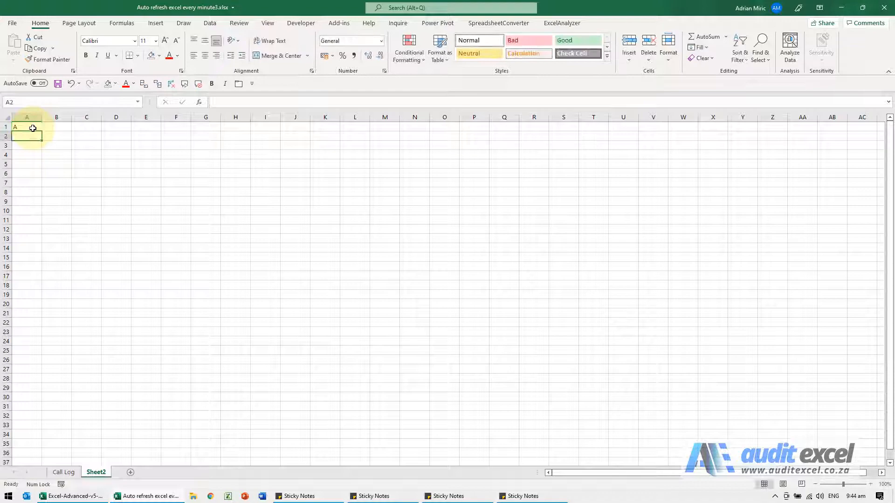
pyautogui.write('1')
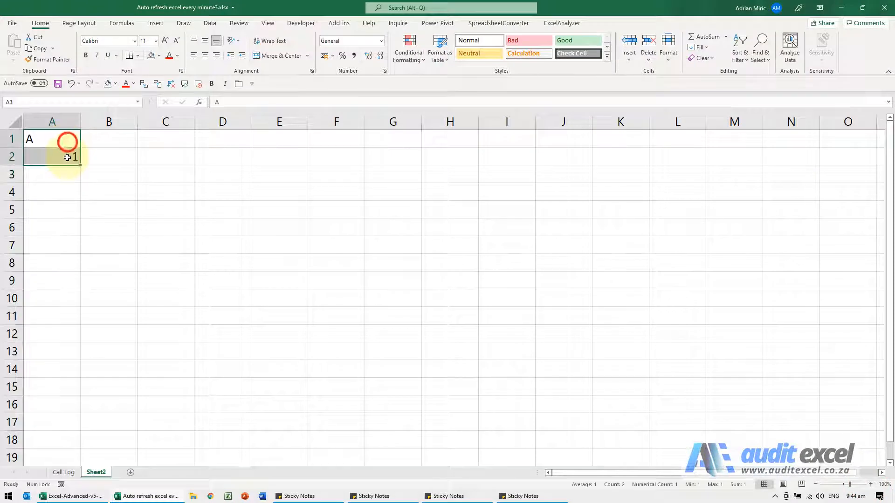
# - Convert the header and value cells into a table with headers
pyautogui.click(155, 23)
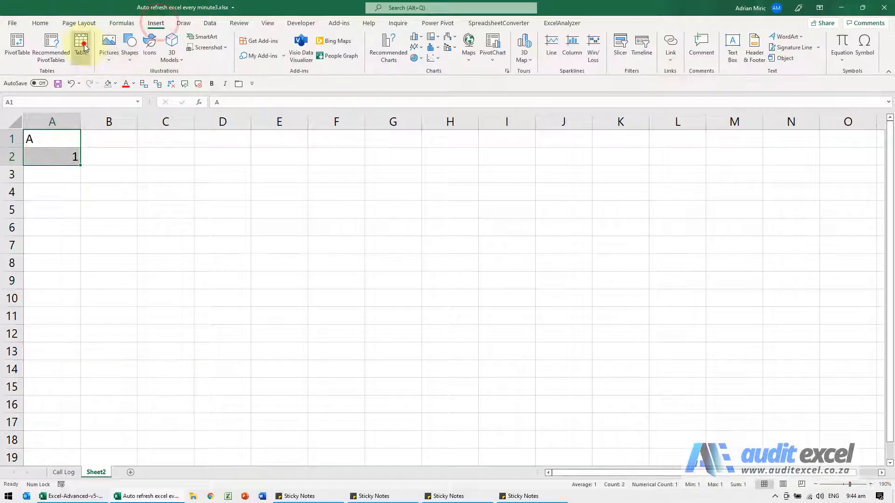
pyautogui.click(82, 42)
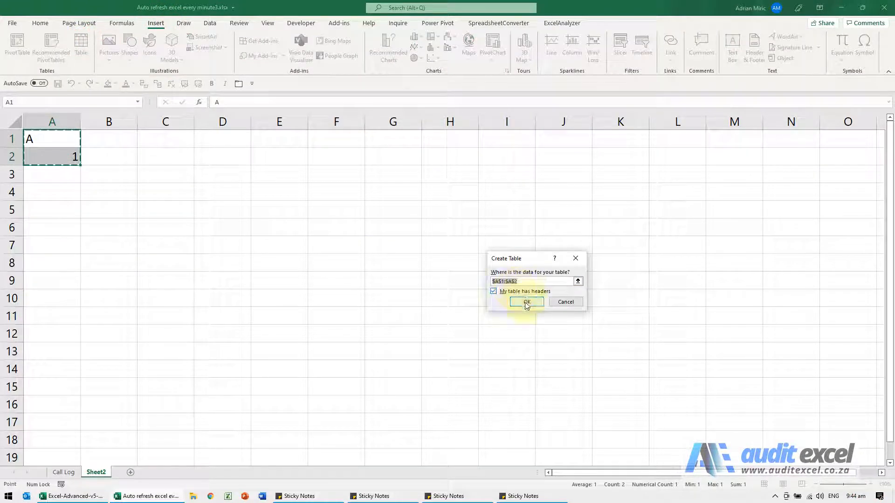
pyautogui.click(526, 302)
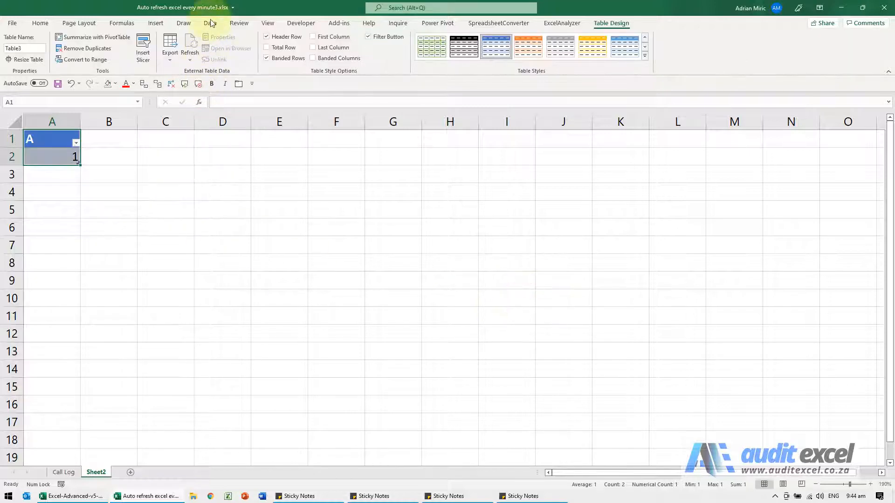
pyautogui.click(209, 23)
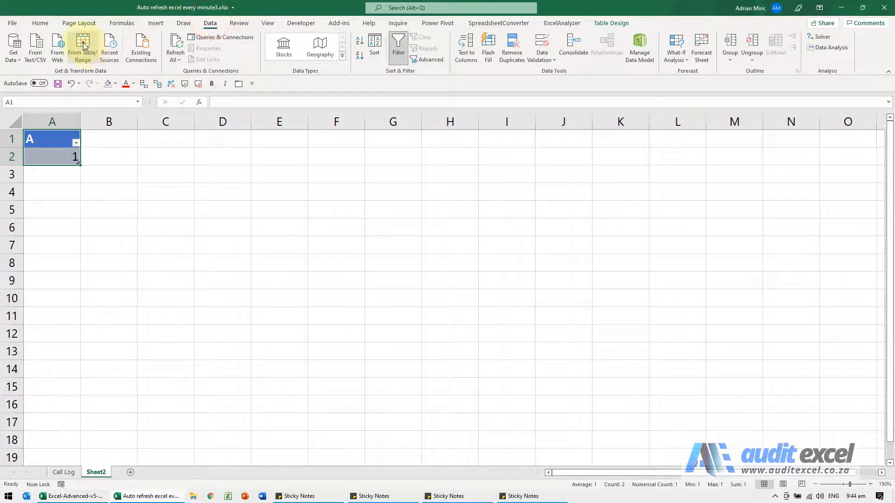
# - Create a query from the table and load its output to cell D1 on this sheet
pyautogui.click(82, 43)
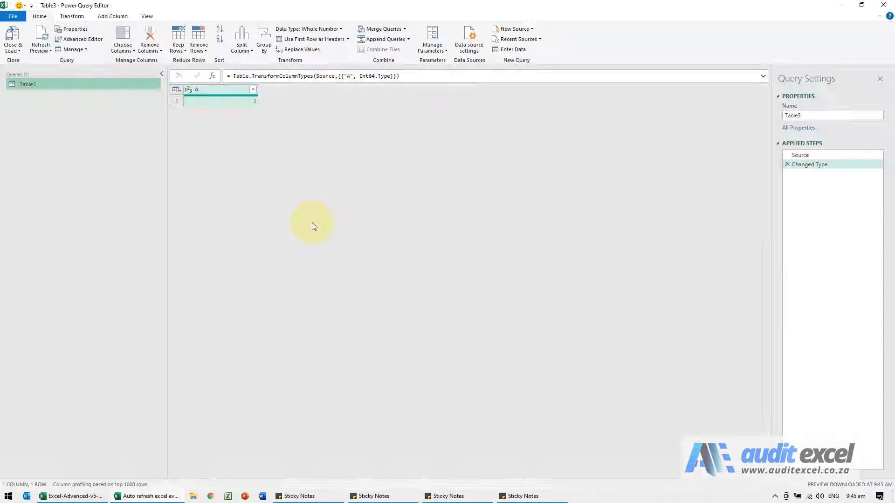
pyautogui.click(13, 51)
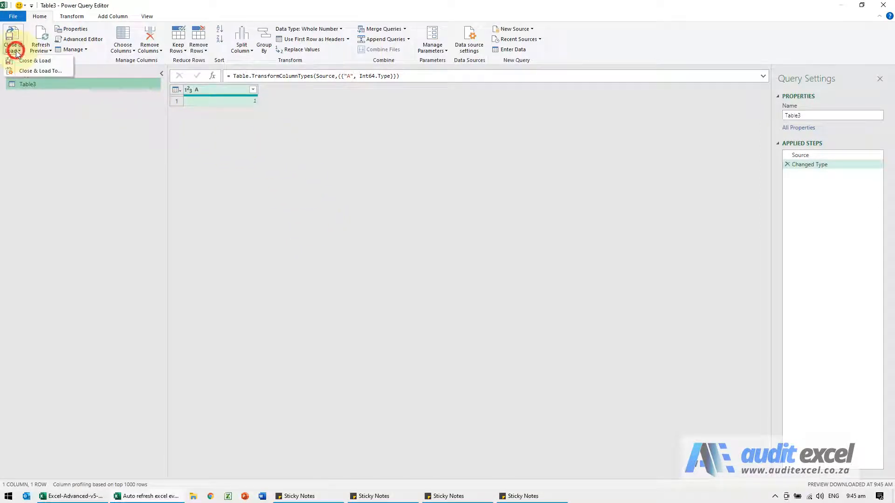
pyautogui.click(37, 61)
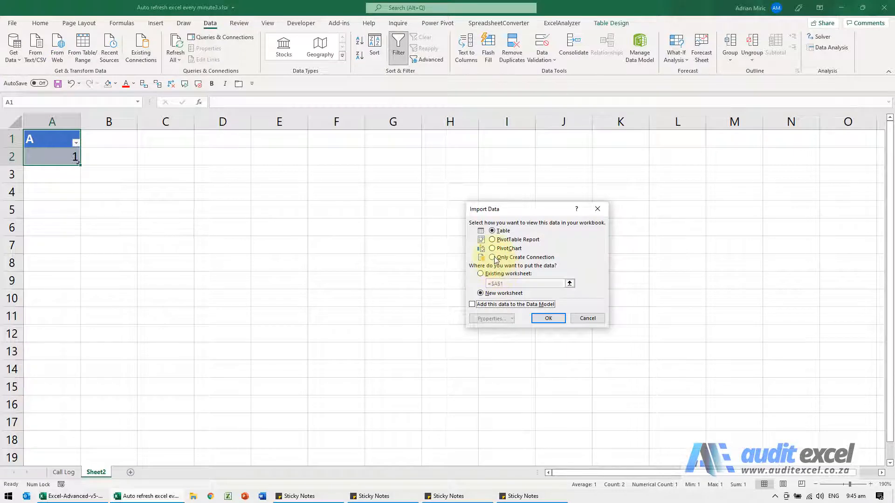
pyautogui.click(480, 274)
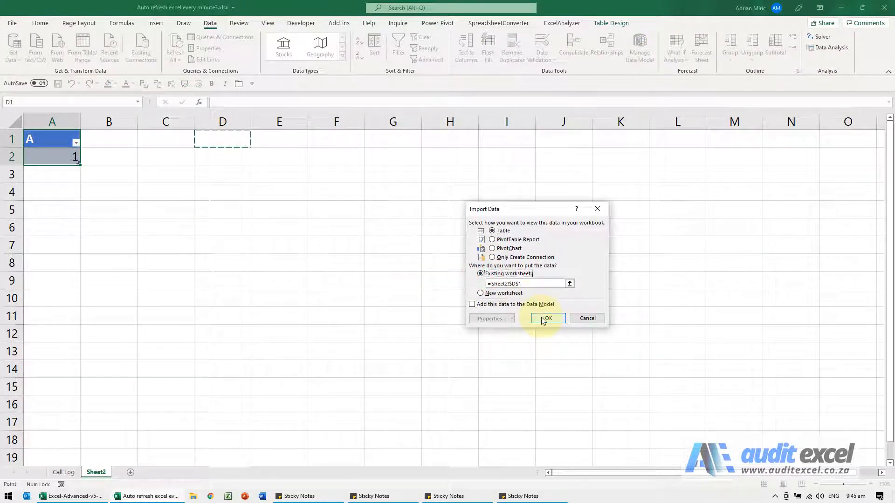
pyautogui.click(547, 319)
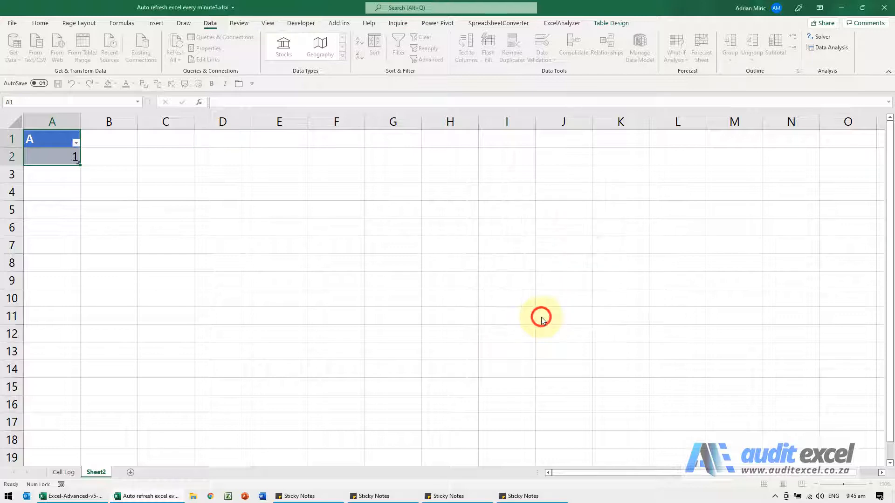
# - Turn on automatic refresh every 1 minute in the Table3 query's properties
pyautogui.click(221, 37)
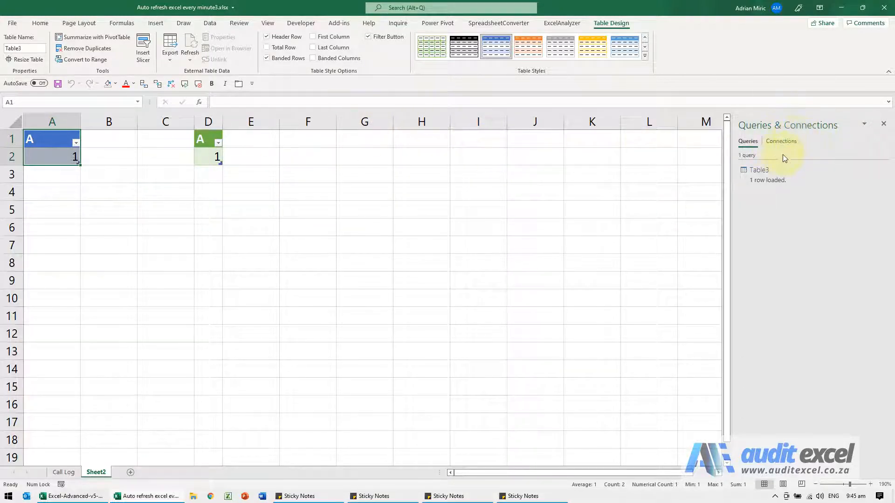
pyautogui.rightClick(758, 170)
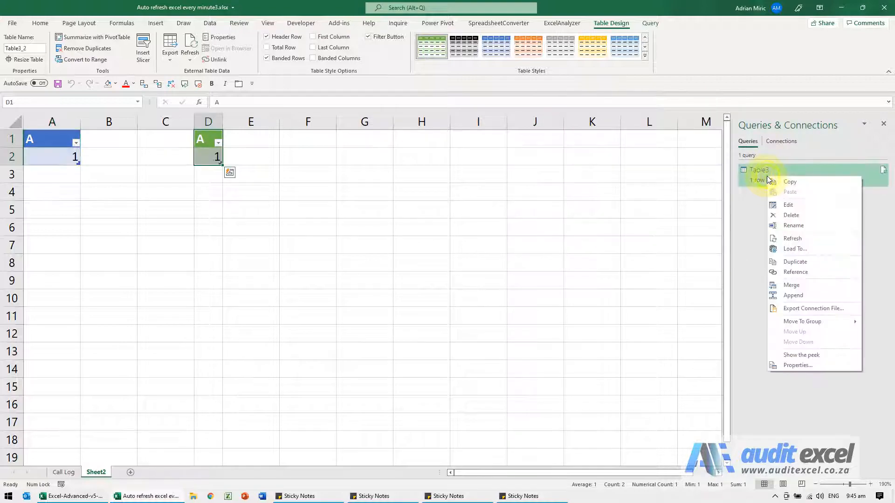
pyautogui.moveTo(798, 316)
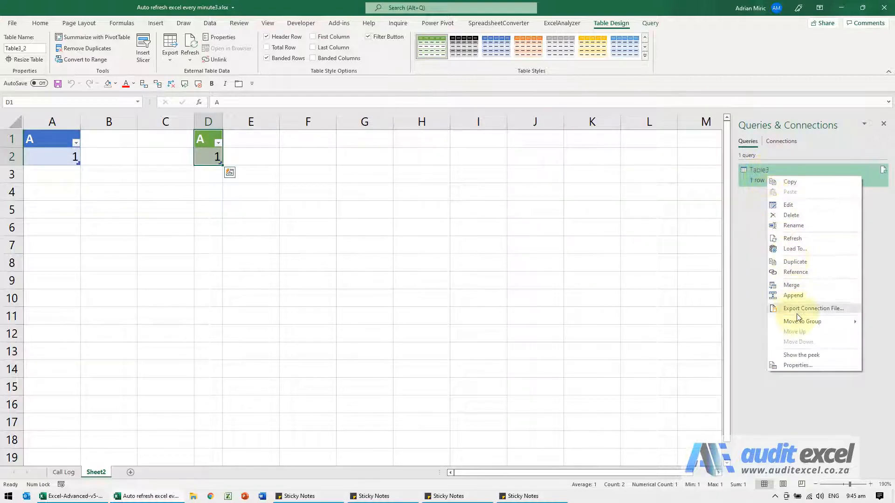
pyautogui.click(802, 365)
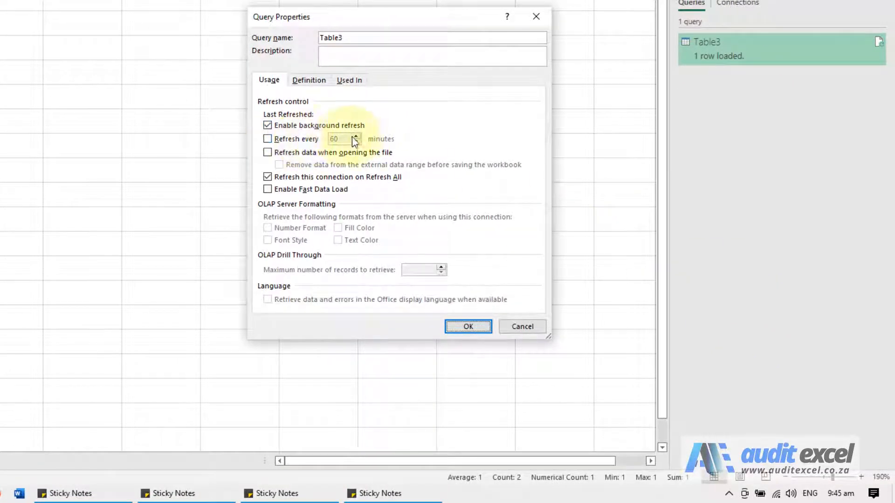
pyautogui.click(267, 139)
pyautogui.write('1')
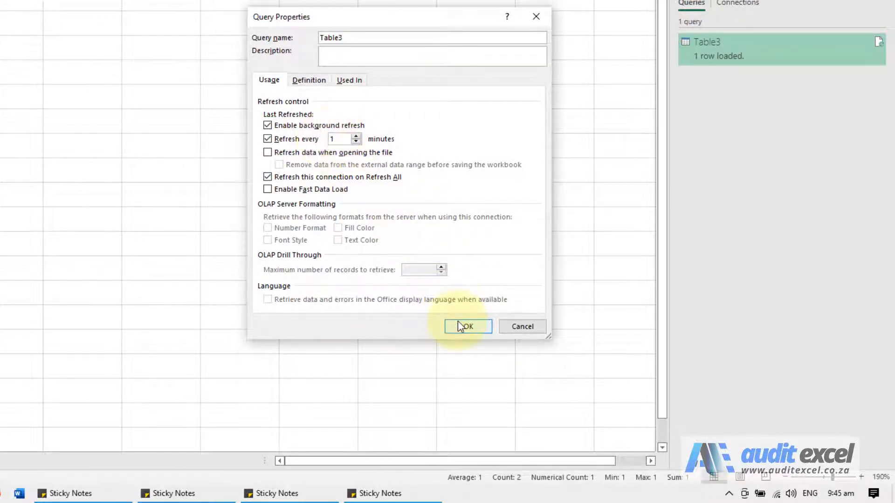
pyautogui.click(468, 327)
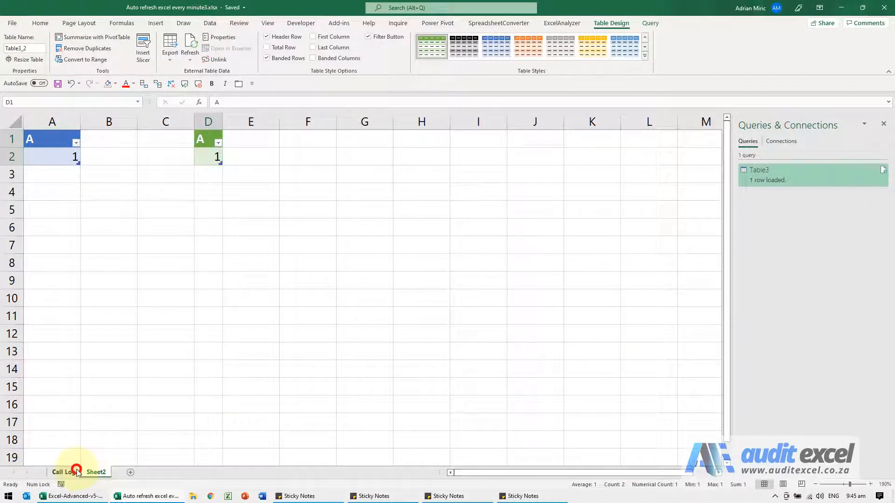
# - Switch to the Call Log sheet to view the refreshed 9:45 am countdowns
pyautogui.click(64, 472)
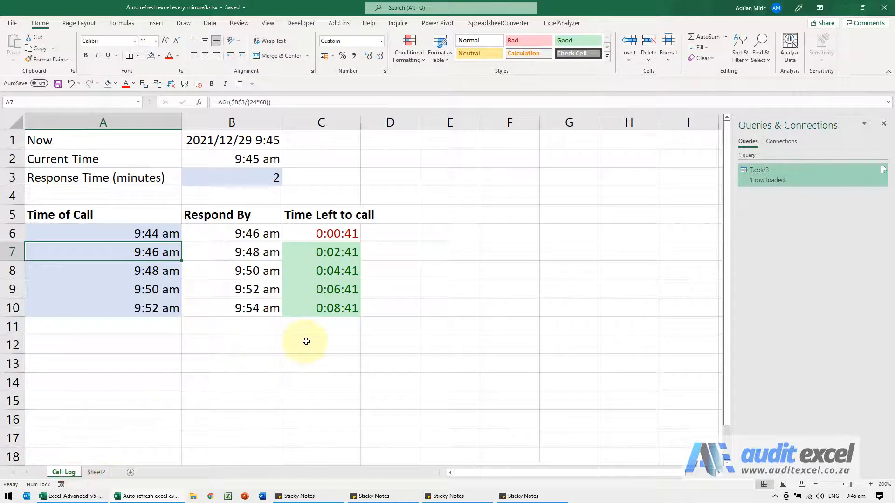
pyautogui.moveTo(423, 277)
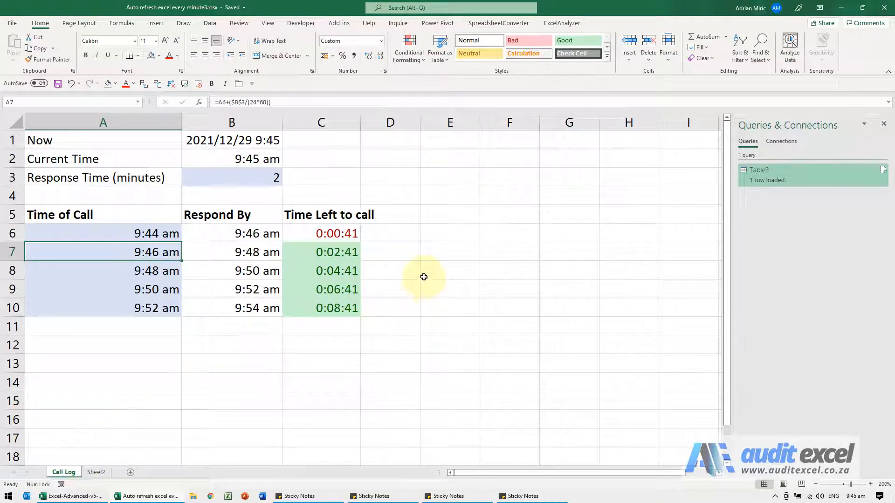
pyautogui.moveTo(423, 272)
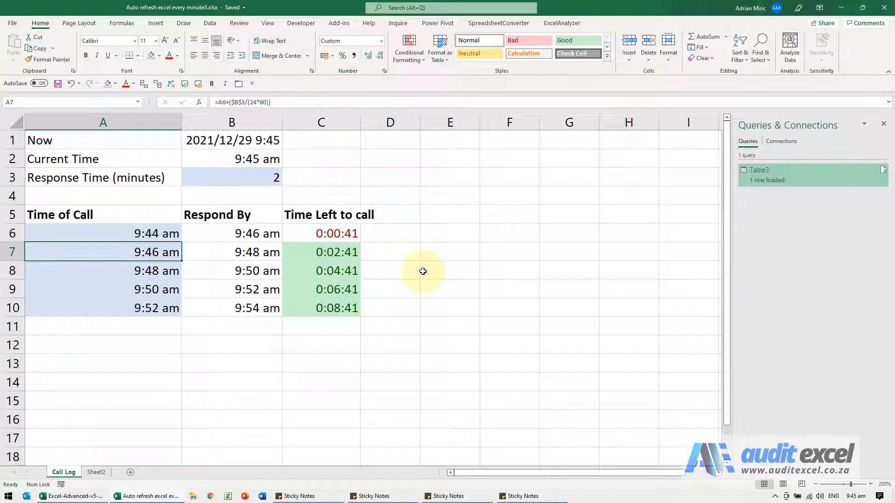